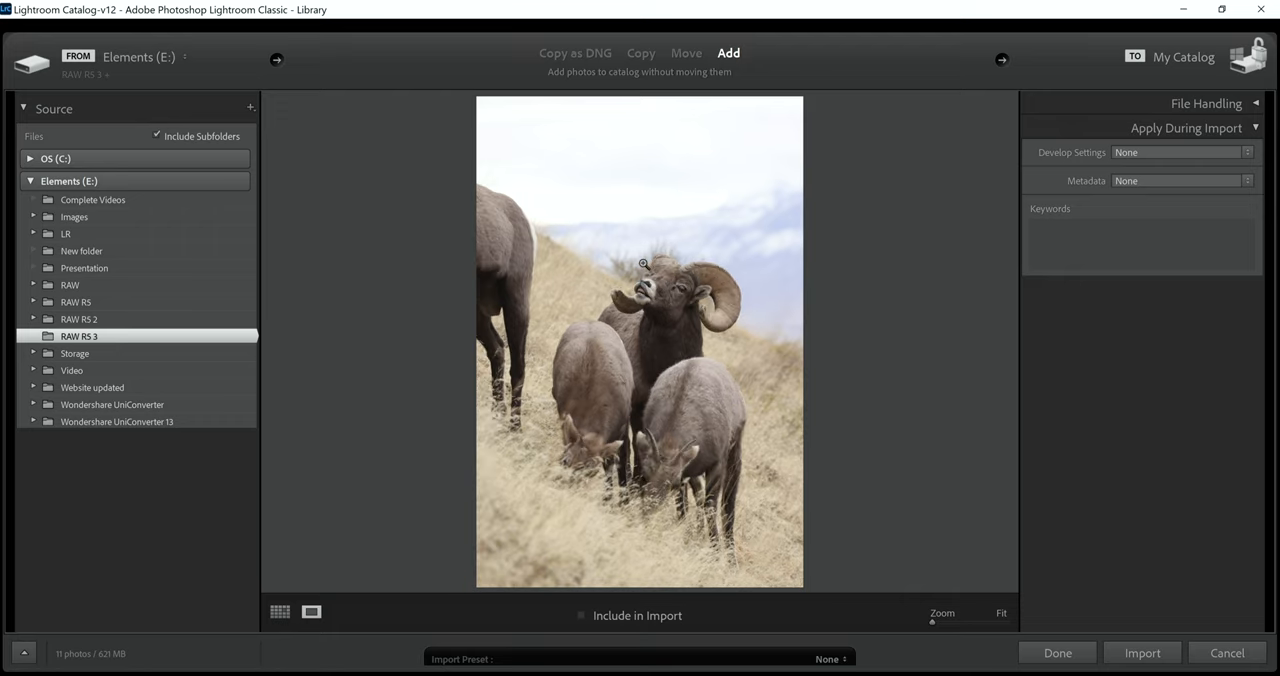
pyautogui.moveTo(654, 306)
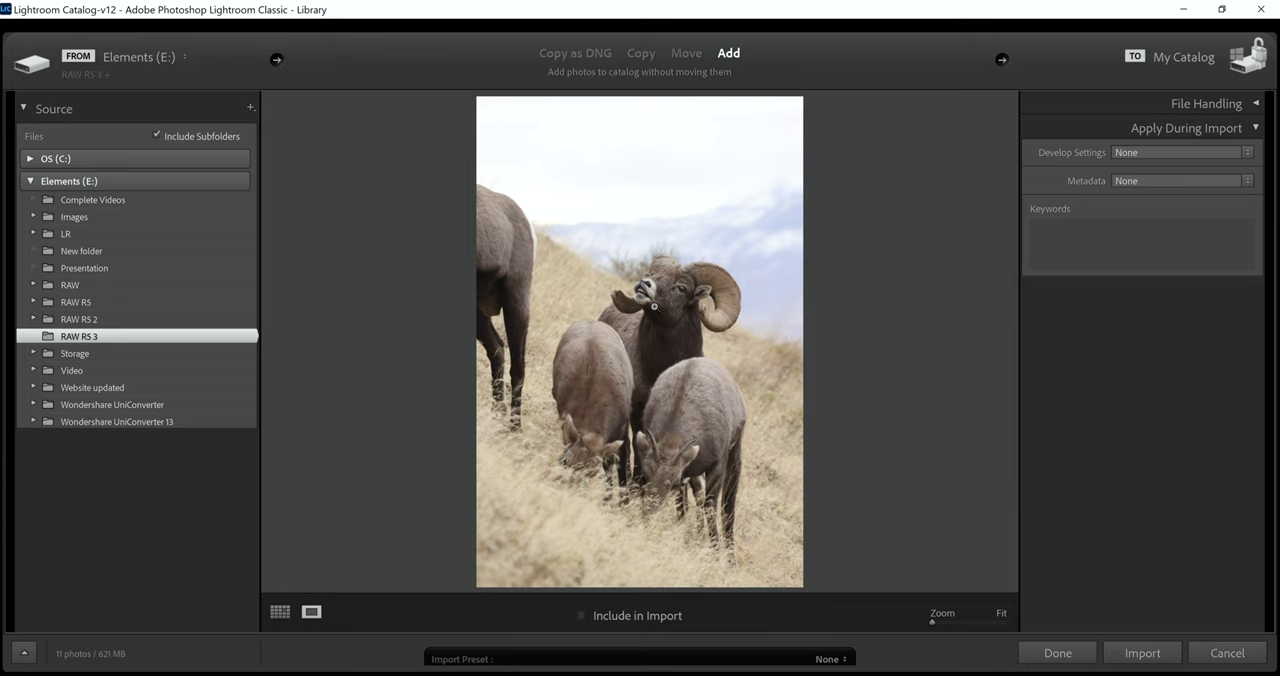